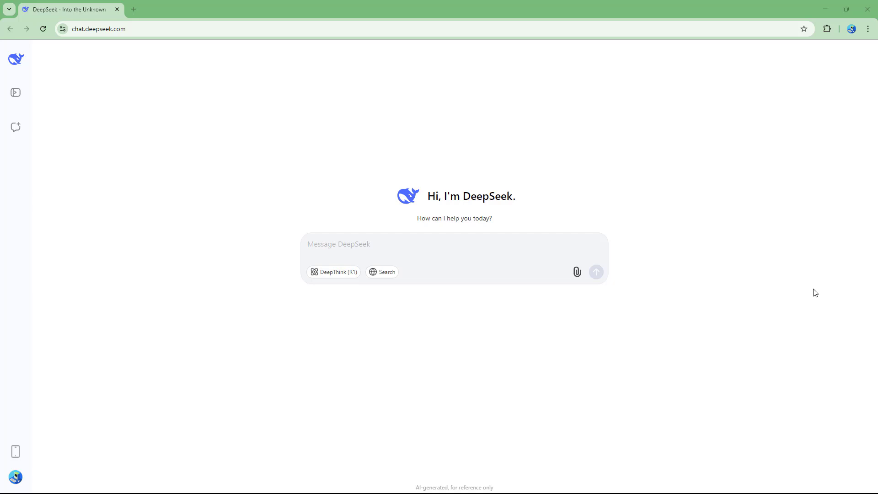
# Step: Compose a prompt asking for 10 slides, one health-benefiting fruit each, as a Visual Basic module for PowerPoint
pyautogui.click(396, 245)
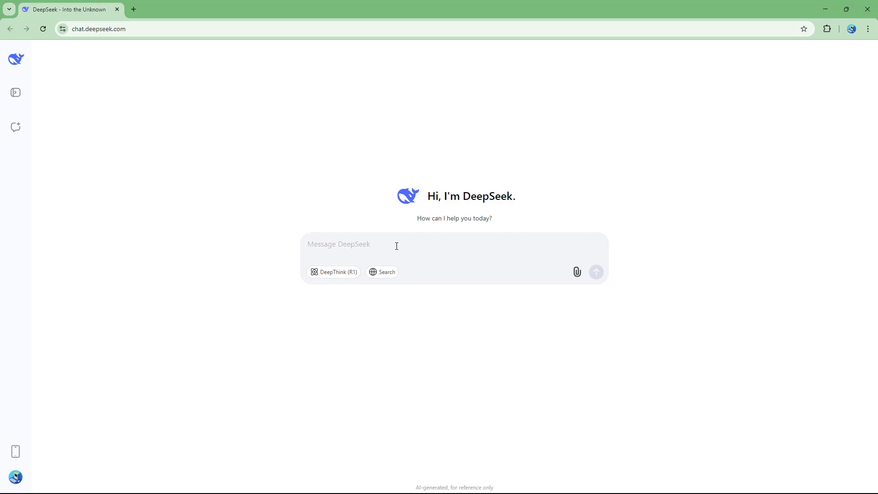
pyautogui.write('Make a powerpo')
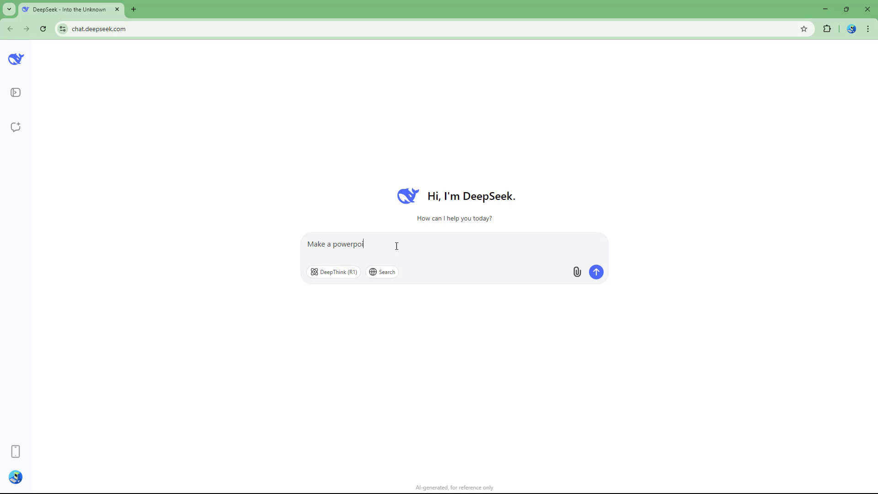
pyautogui.write('int slide on')
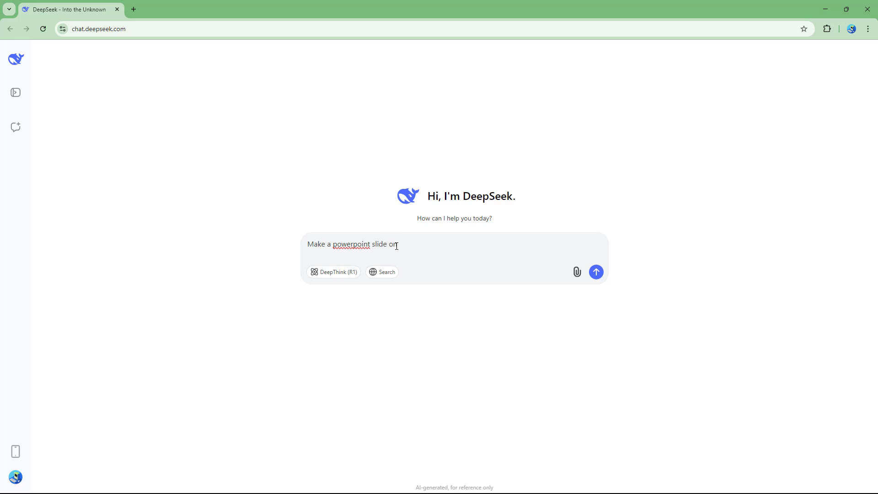
pyautogui.write('10')
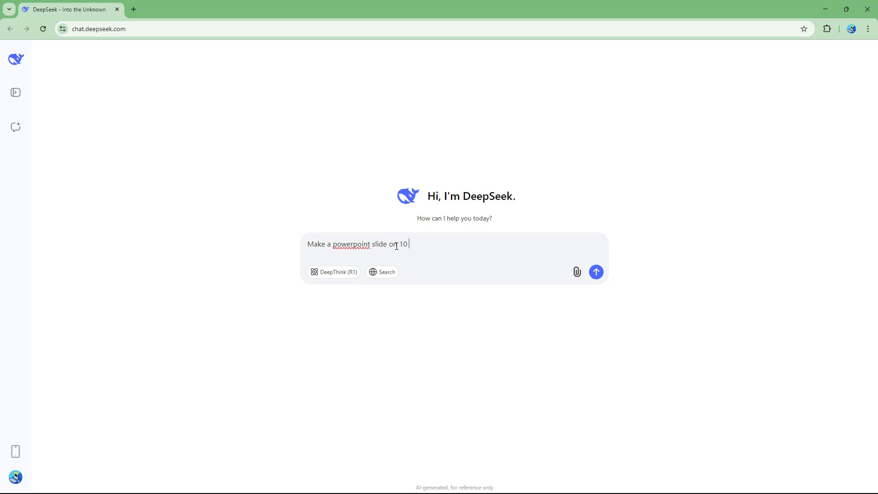
pyautogui.write('fruits beneficial for health')
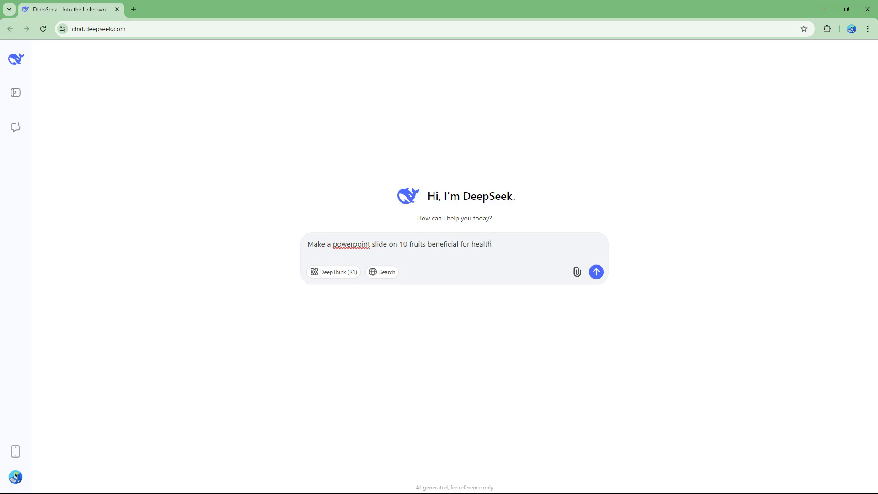
pyautogui.write('.')
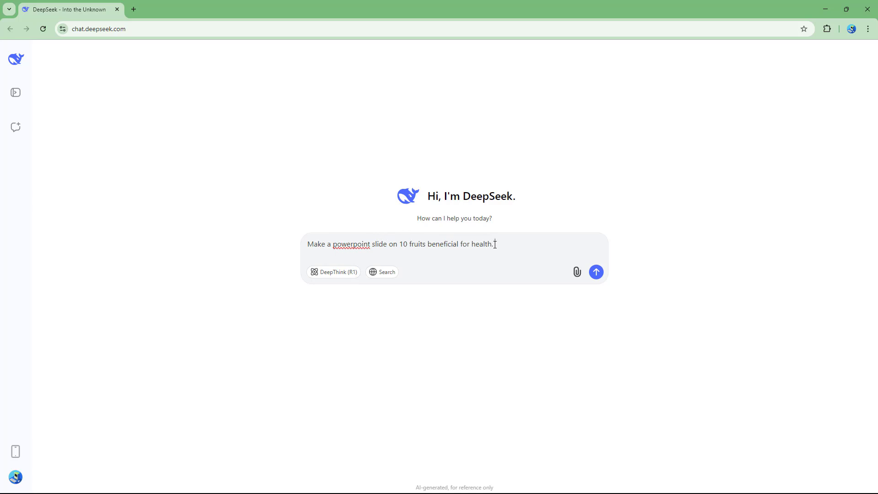
pyautogui.write('make 10 slide')
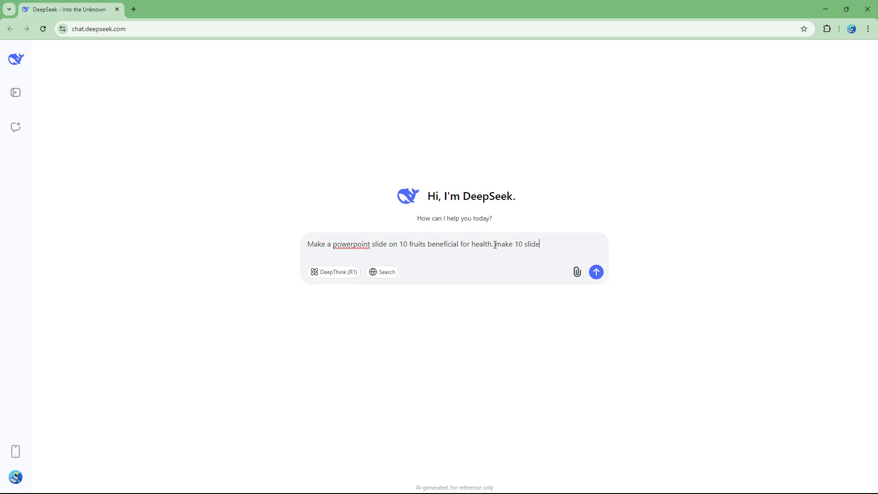
pyautogui.write('s')
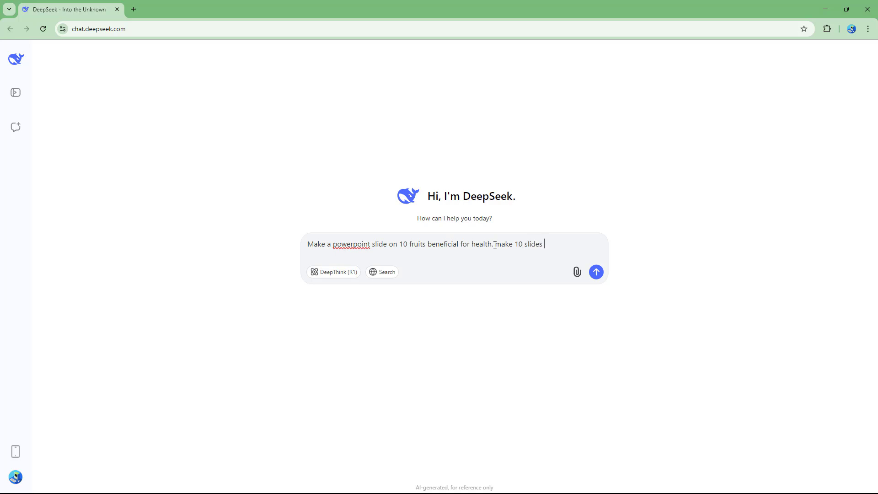
pyautogui.write('with 1 fruit me')
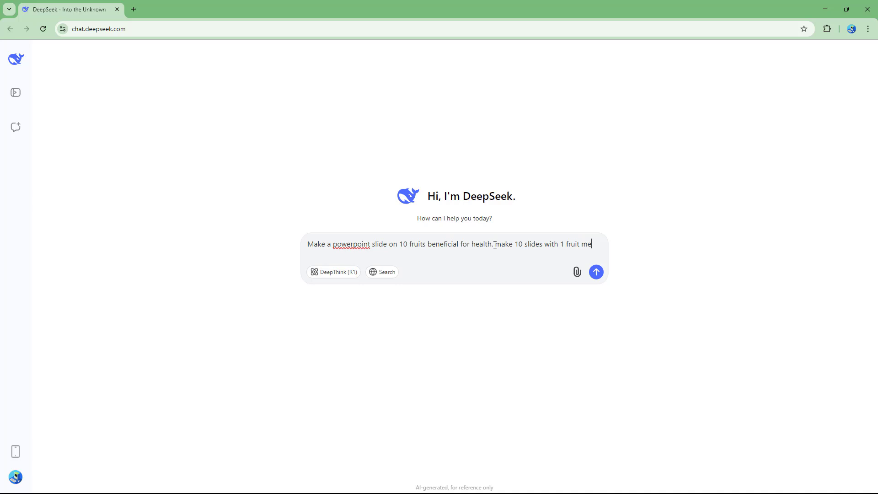
pyautogui.write('ntioned in each a')
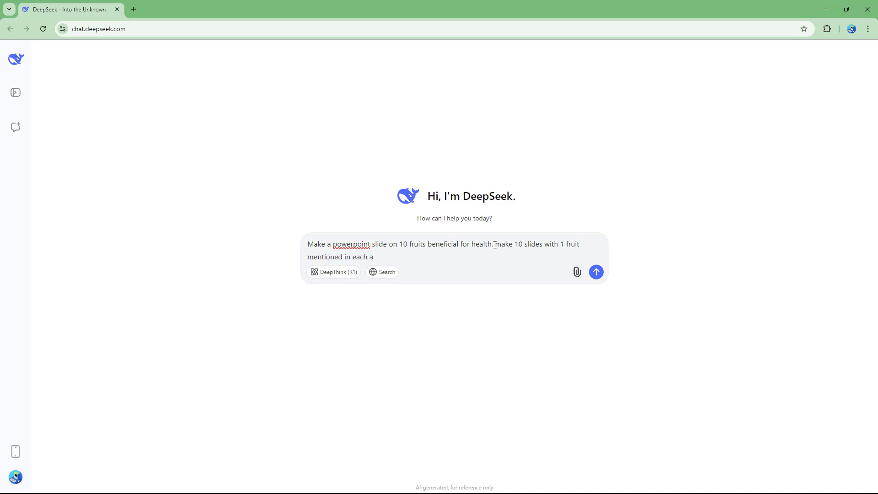
pyautogui.write('nd give this')
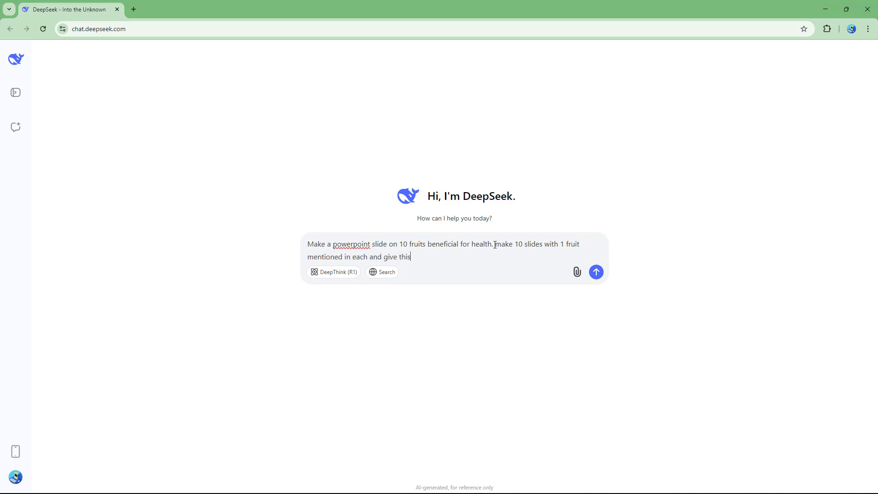
pyautogui.write('to be as a V')
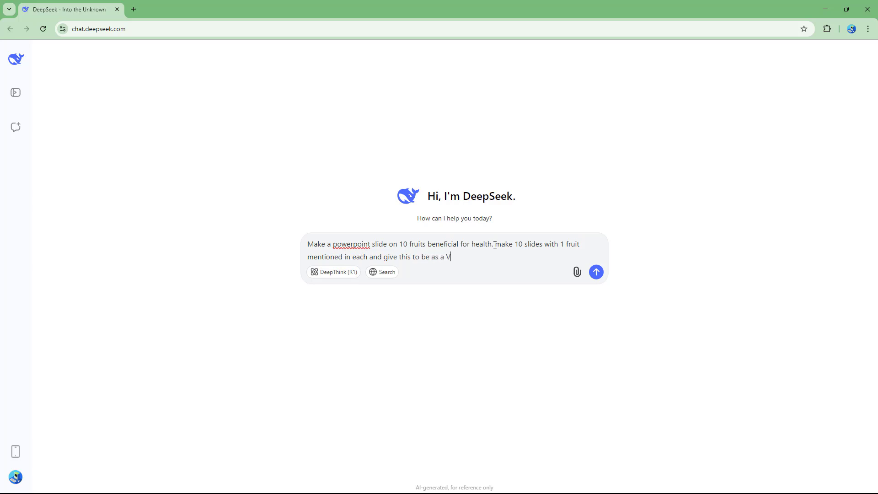
pyautogui.write('isual basic')
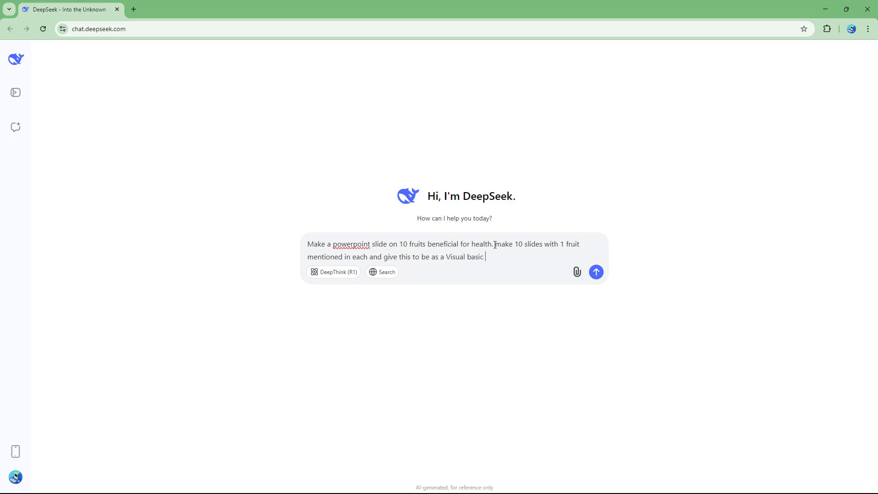
pyautogui.write('Basic')
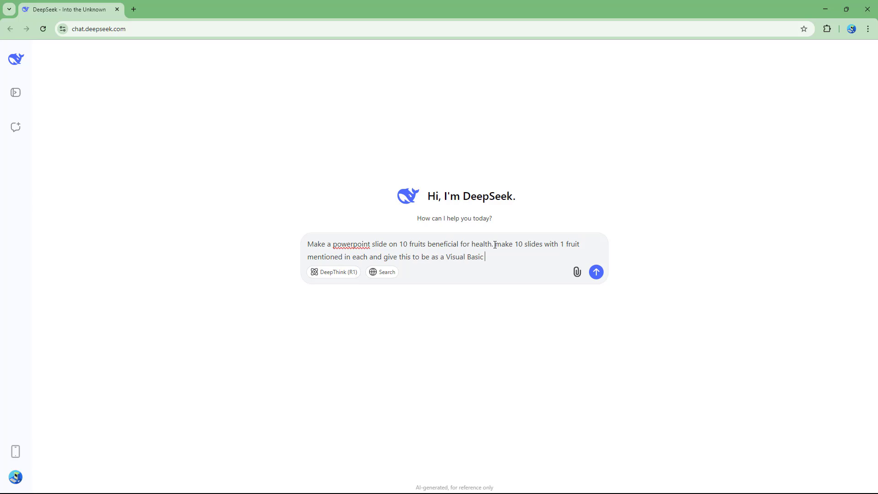
pyautogui.write('Script that')
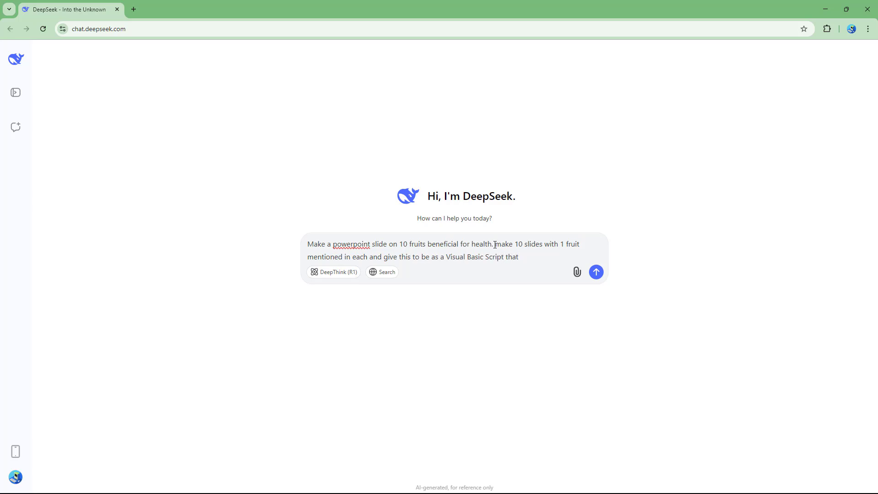
pyautogui.write('I can run as a m')
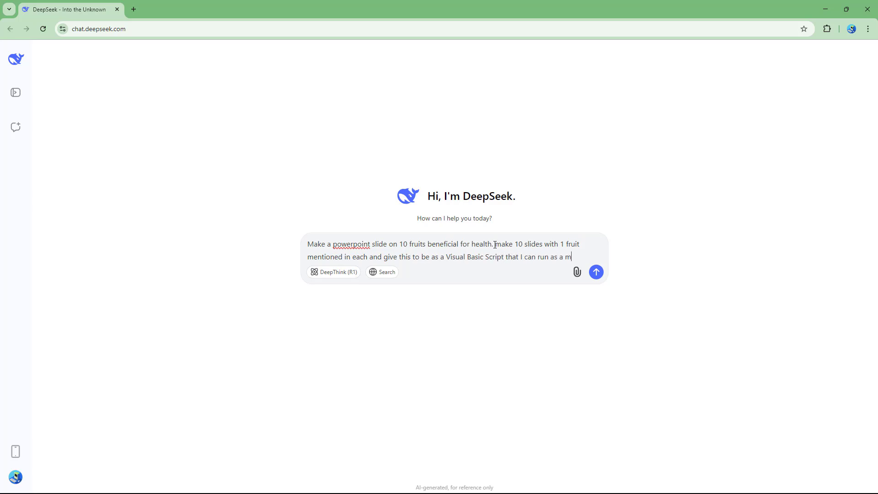
pyautogui.write('odule in Micro')
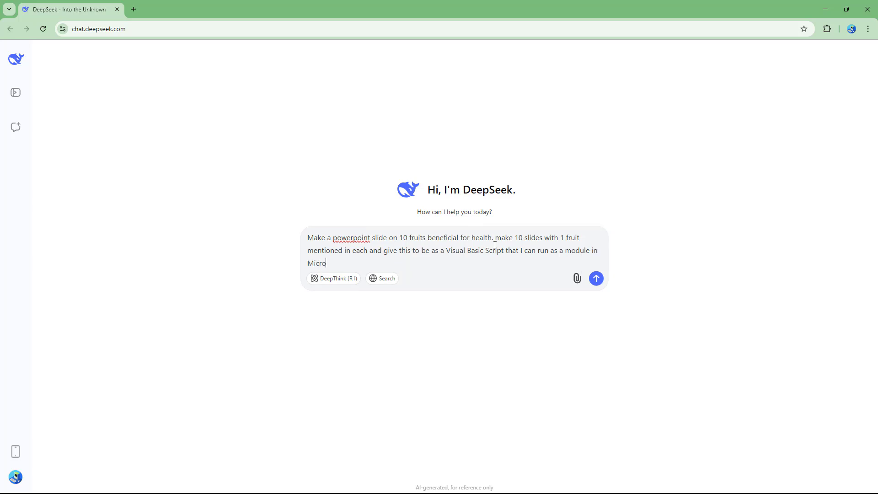
pyautogui.write('soft P')
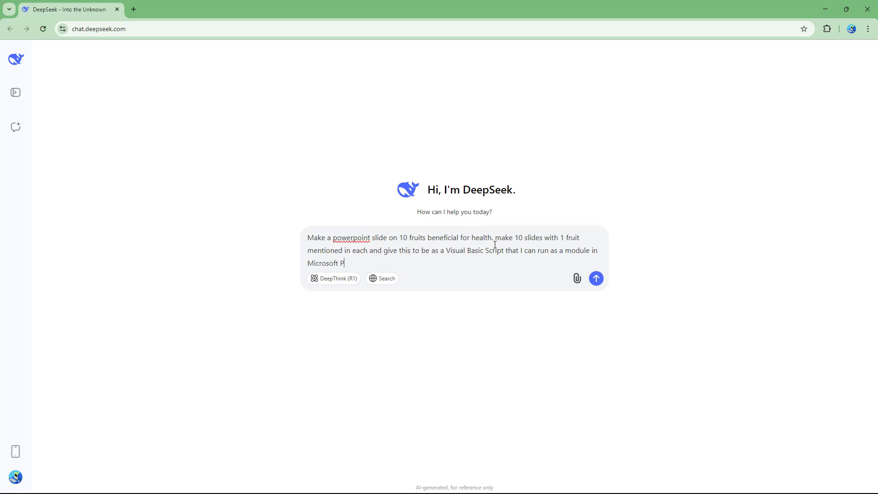
pyautogui.write('owerpoint')
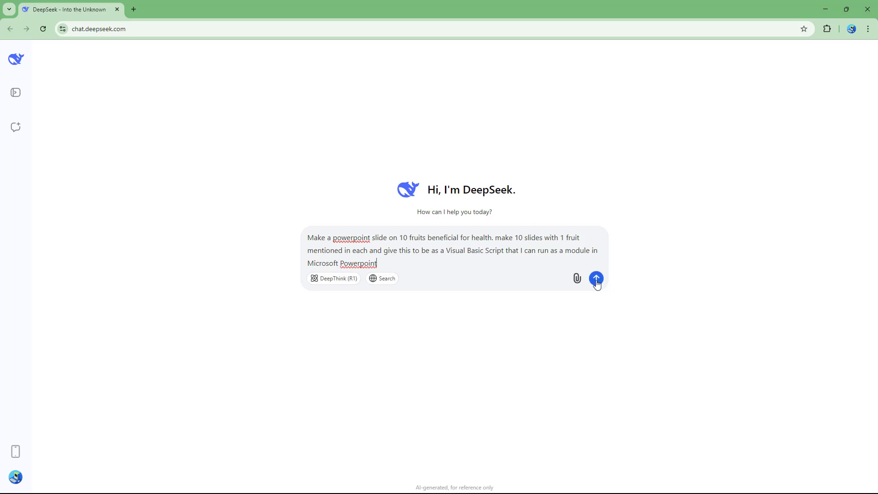
# Step: Send the fruit slideshow request to DeepSeek
pyautogui.click(596, 278)
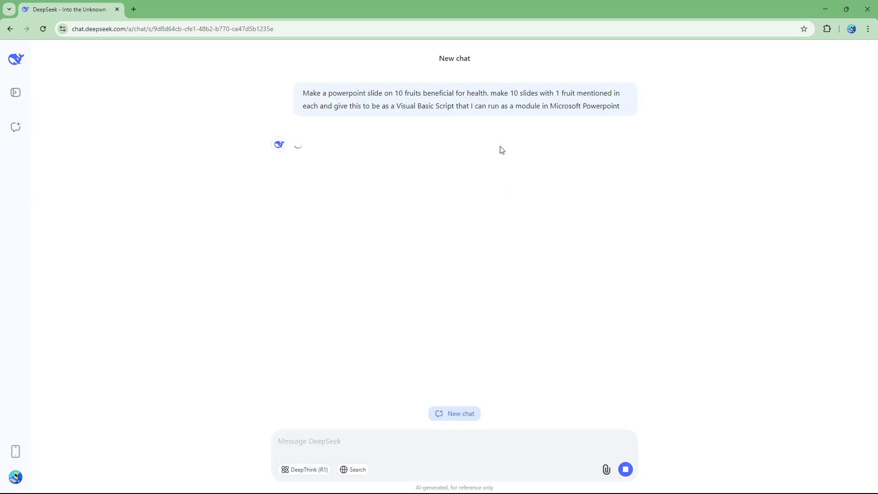
pyautogui.moveTo(435, 106)
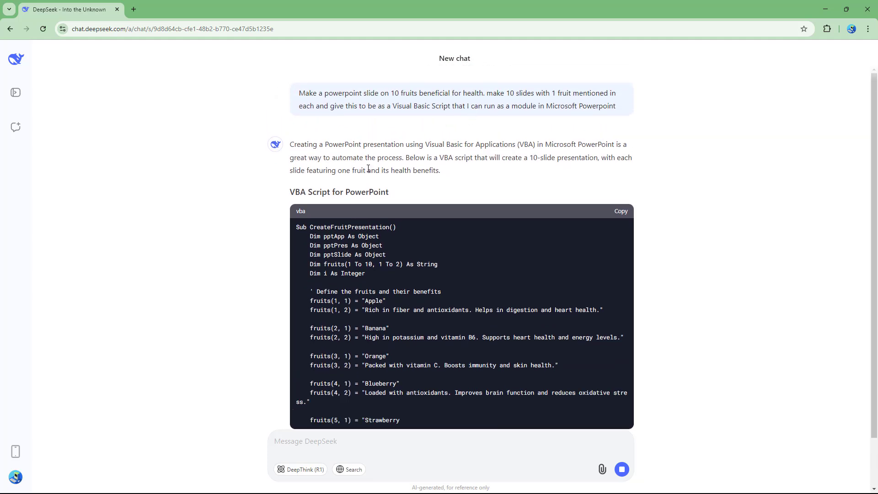
# Step: Read through the full ten-fruit CreateFruitPresentation macro and its run instructions
pyautogui.scroll(-3)
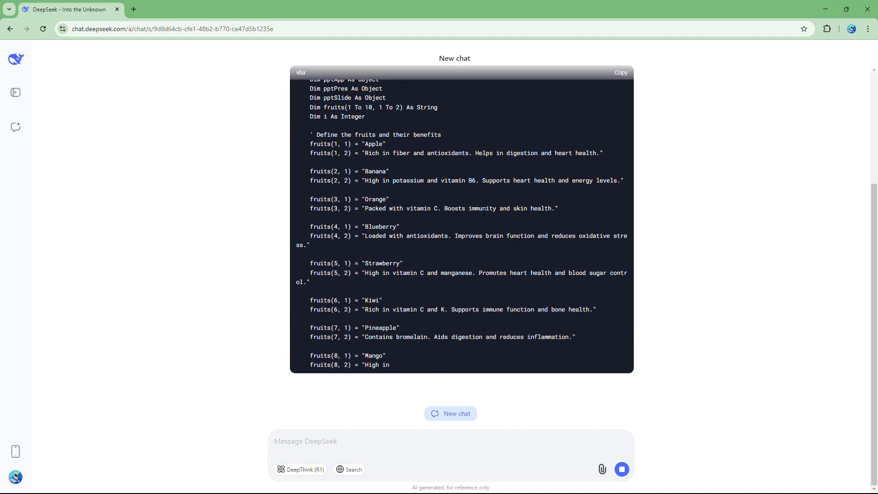
pyautogui.scroll(3)
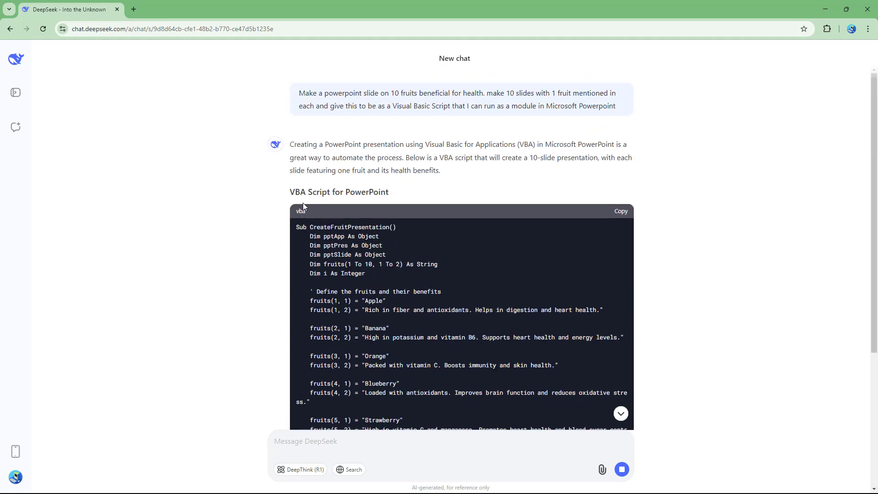
pyautogui.scroll(-3)
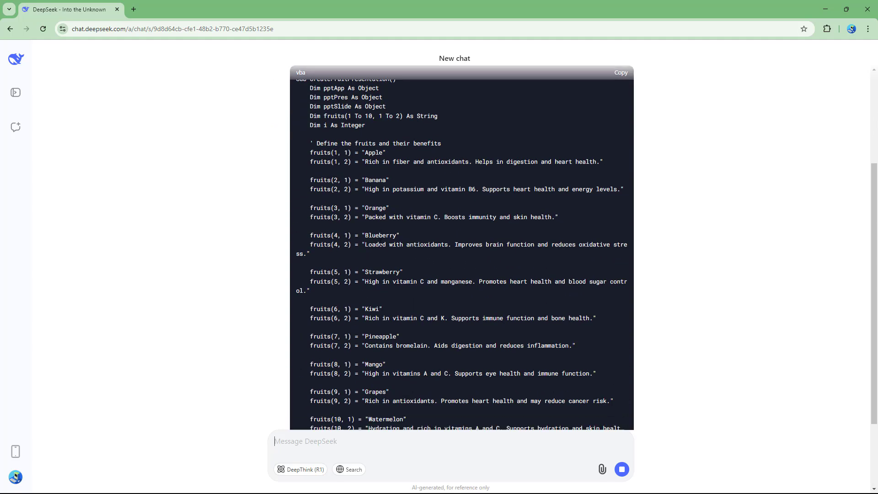
pyautogui.scroll(-3)
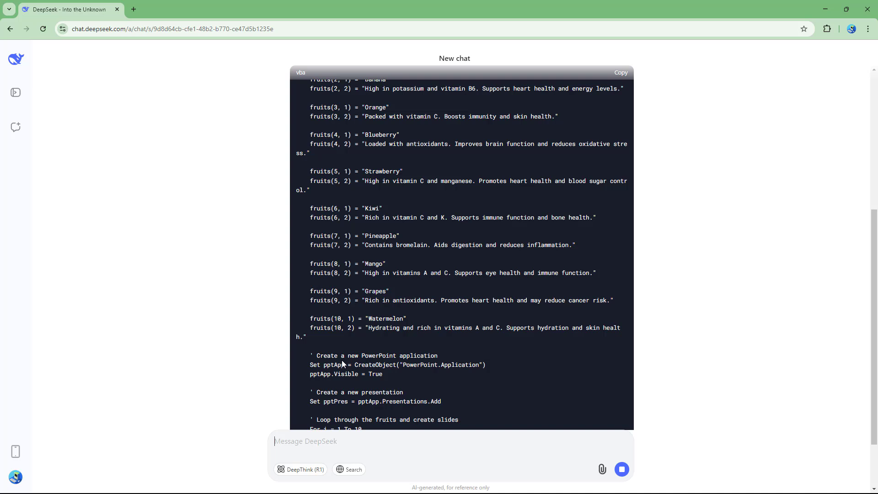
pyautogui.scroll(-3)
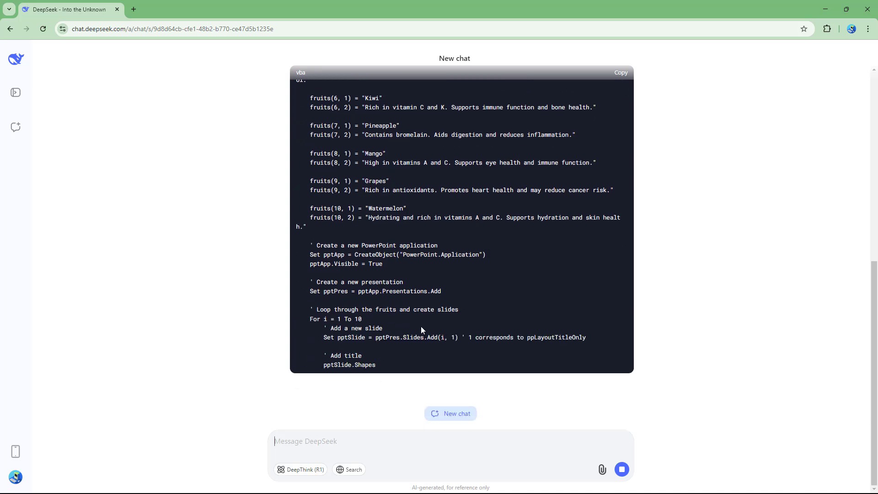
pyautogui.scroll(-3)
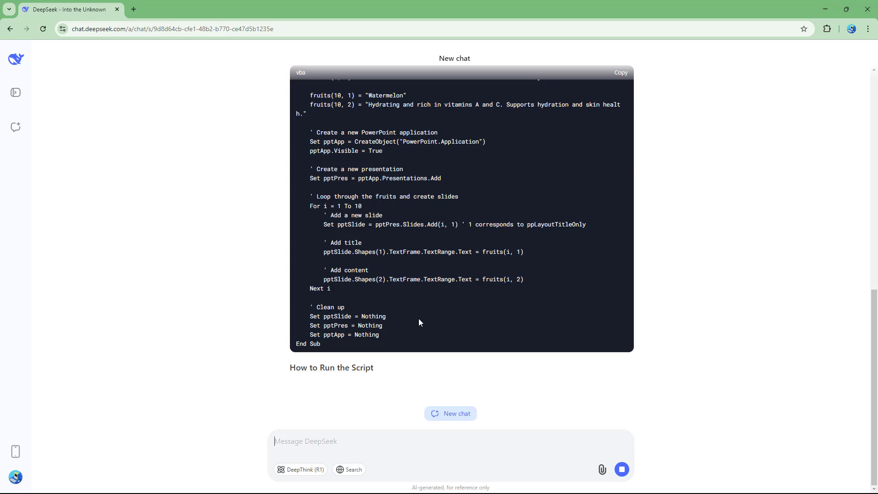
pyautogui.scroll(-3)
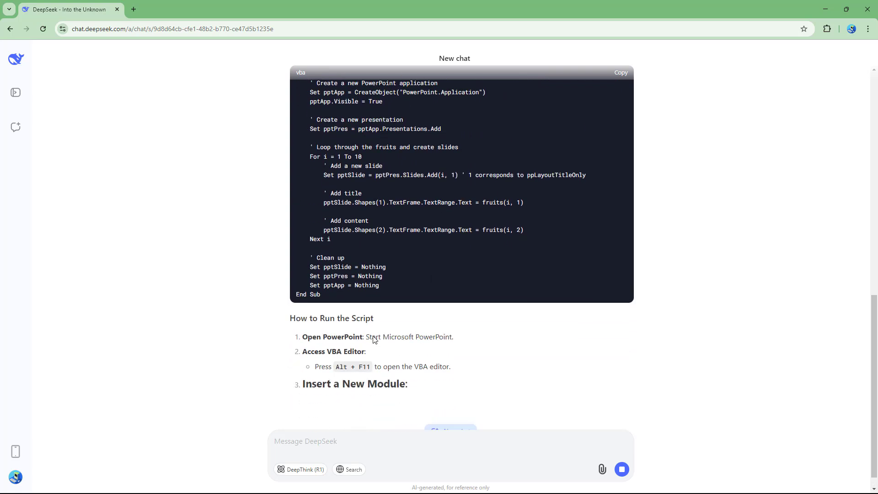
pyautogui.scroll(3)
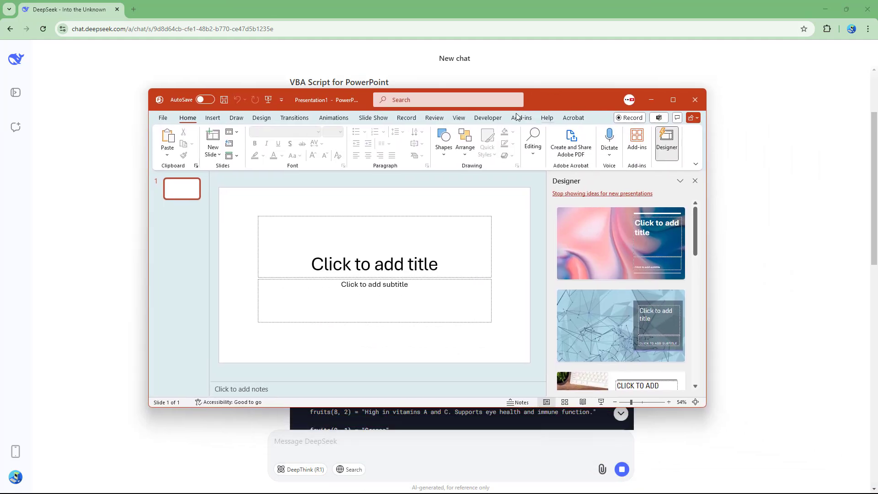
# Step: Show the Developer macro and code tools on the blank presentation
pyautogui.click(487, 118)
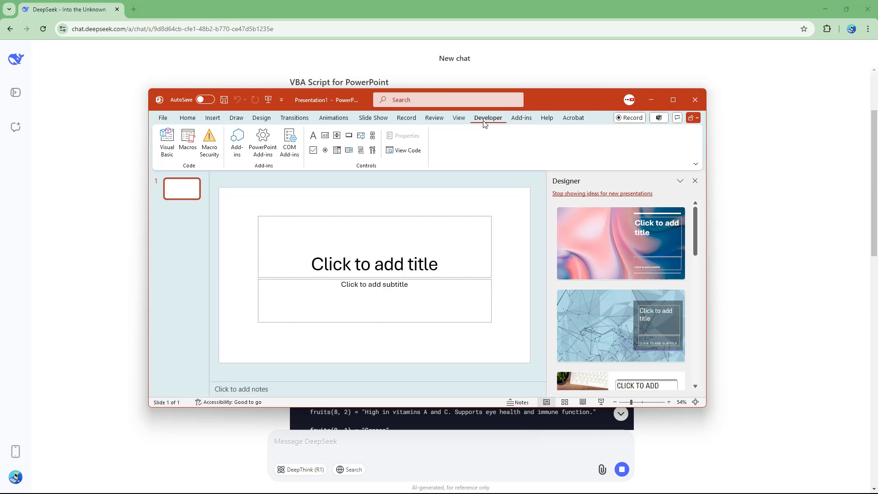
pyautogui.moveTo(470, 149)
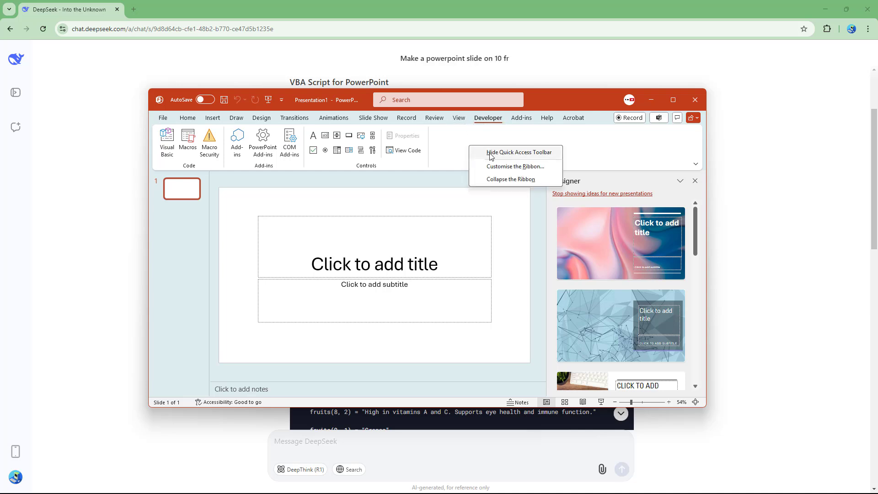
pyautogui.moveTo(509, 169)
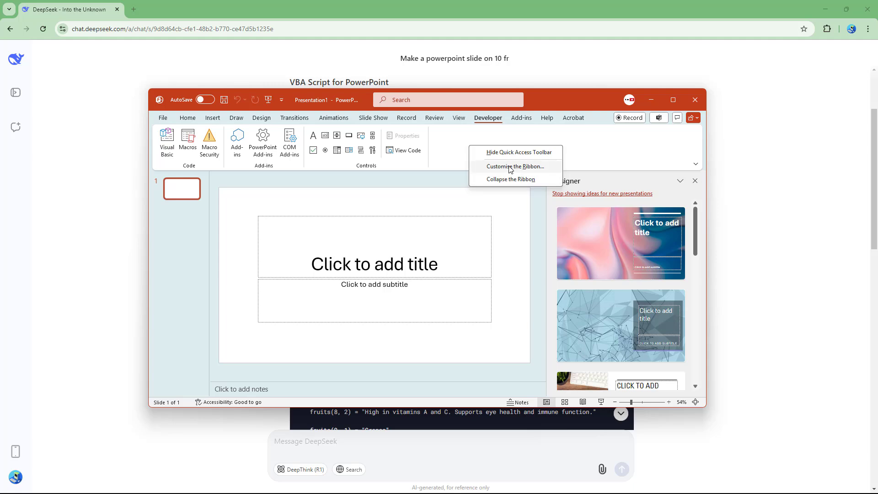
pyautogui.click(515, 166)
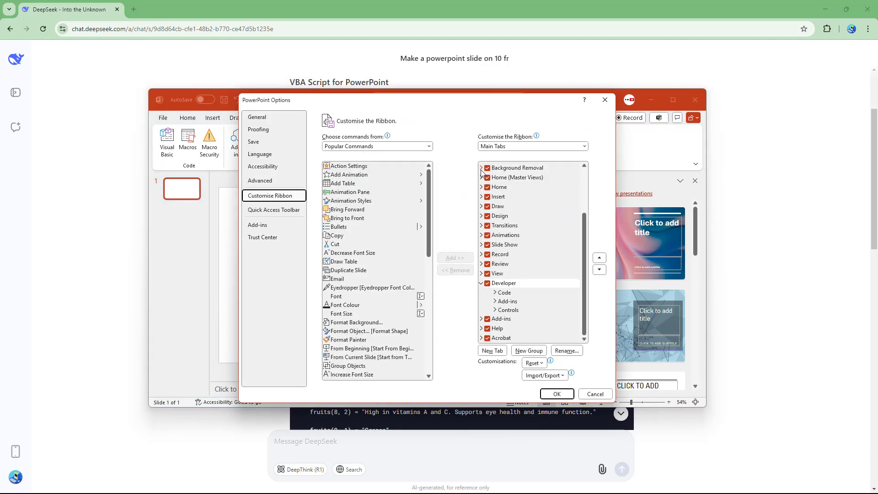
pyautogui.click(502, 283)
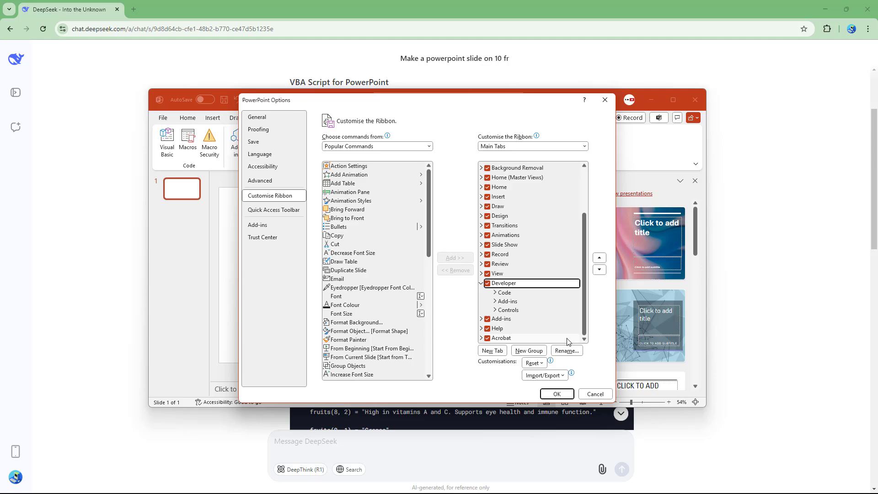
pyautogui.click(556, 393)
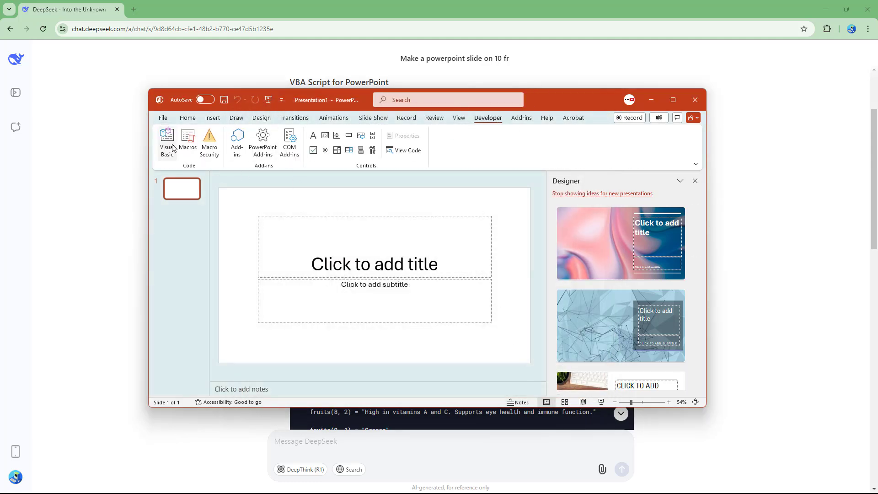
# Step: Add a new module holding the CreateFruitPresentation macro in the VBA editor and run it
pyautogui.click(167, 143)
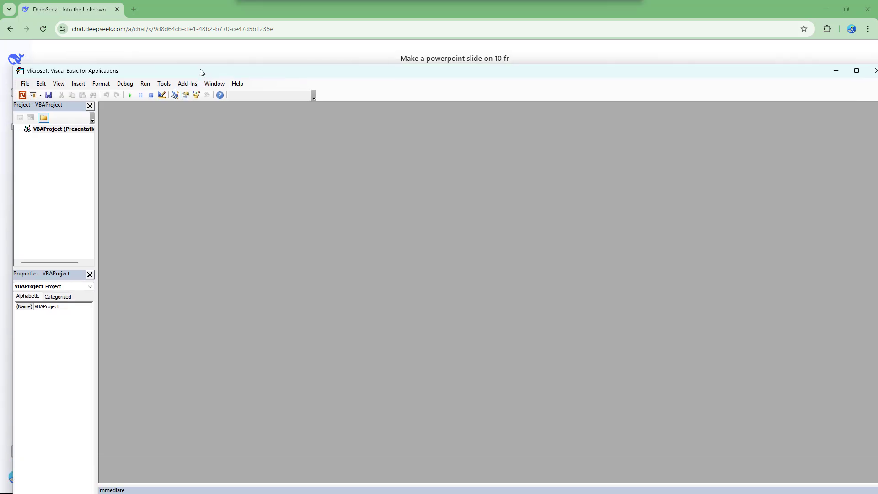
pyautogui.click(24, 84)
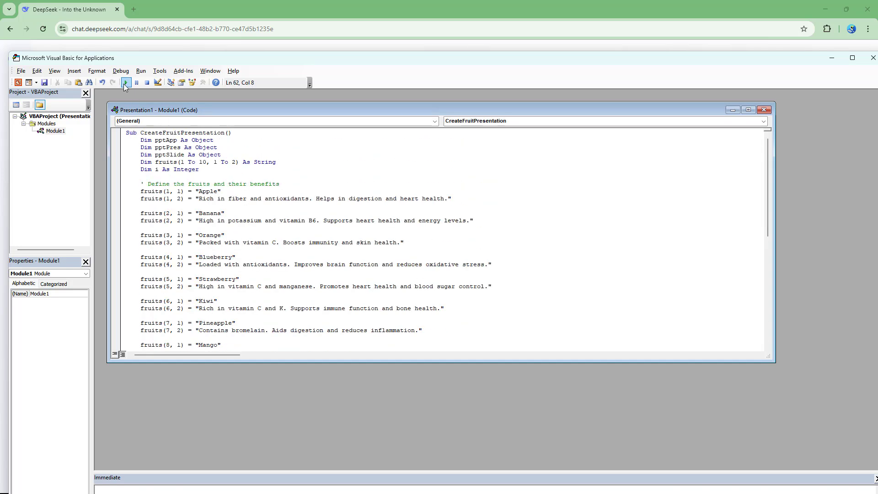
pyautogui.click(125, 82)
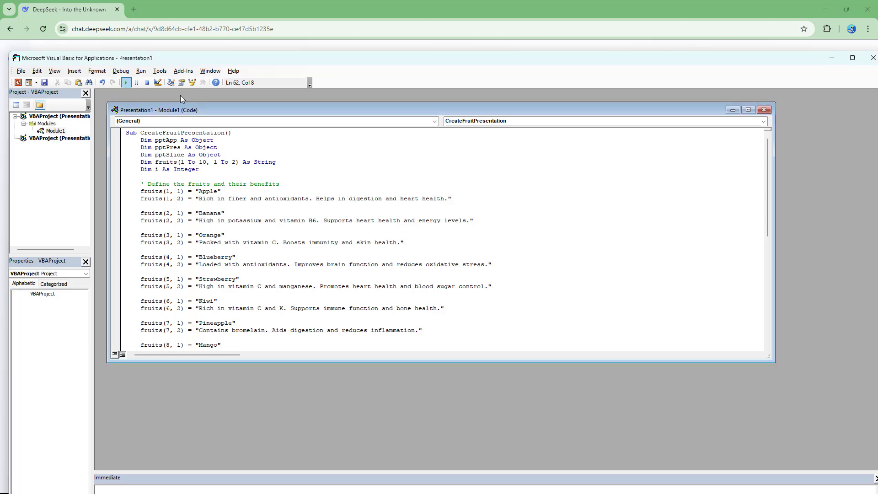
# Step: Step through the generated fruit slides from Banana to the last slide, Watermelon
pyautogui.click(126, 83)
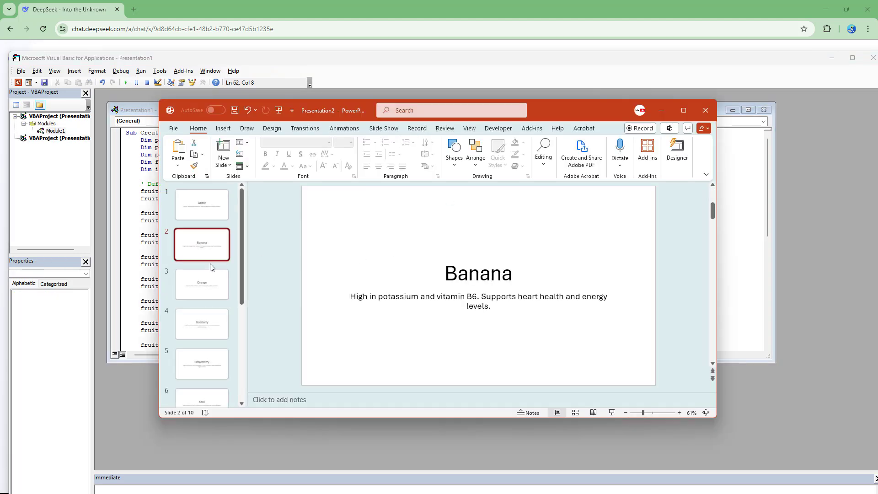
pyautogui.click(201, 363)
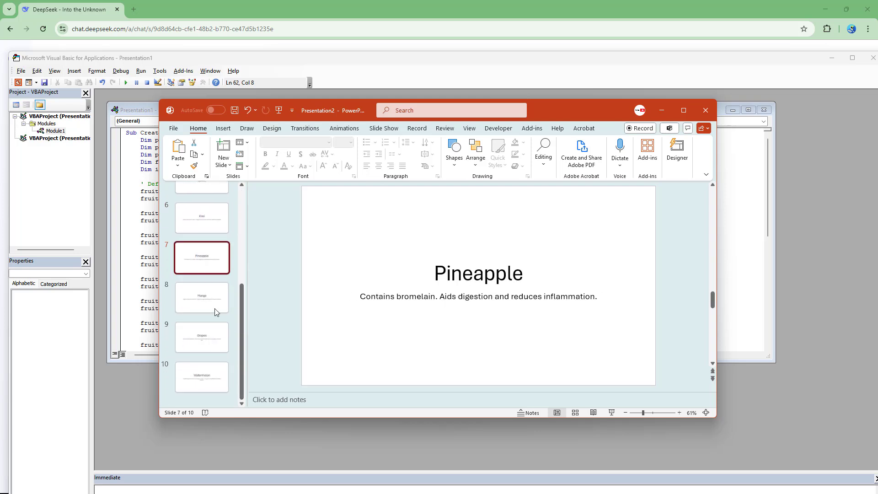
pyautogui.click(201, 377)
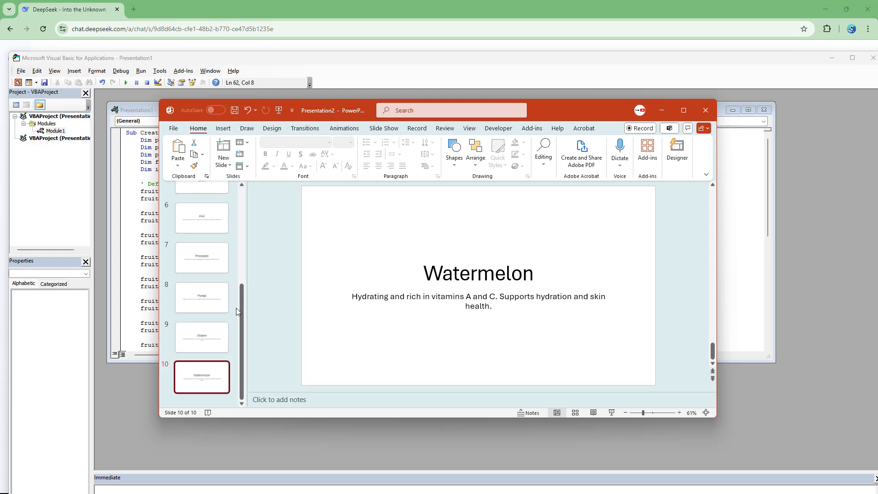
pyautogui.moveTo(310, 301)
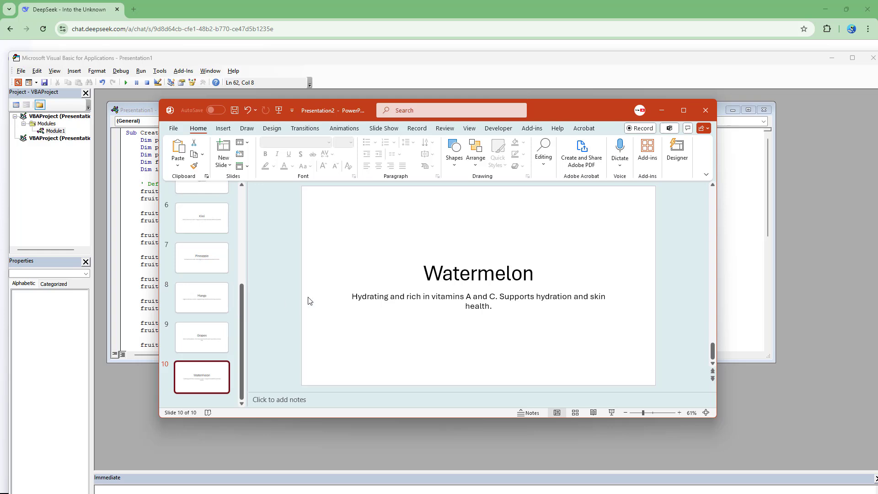
pyautogui.moveTo(322, 290)
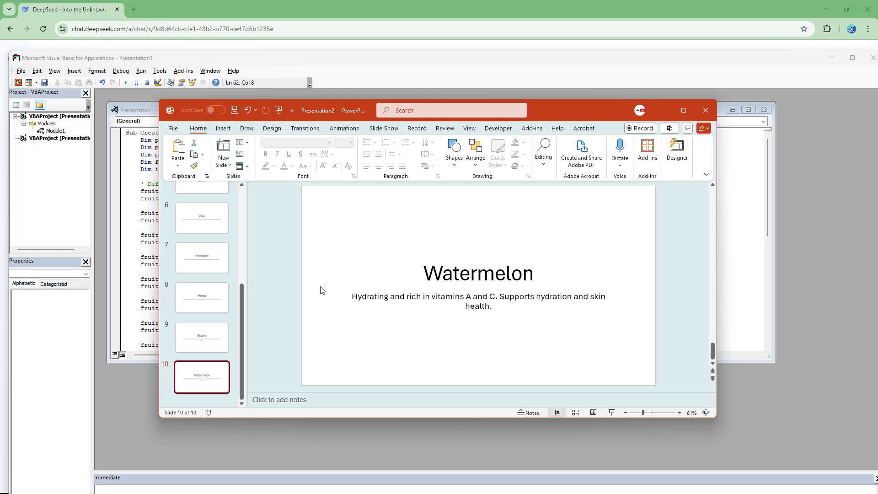
pyautogui.moveTo(424, 256)
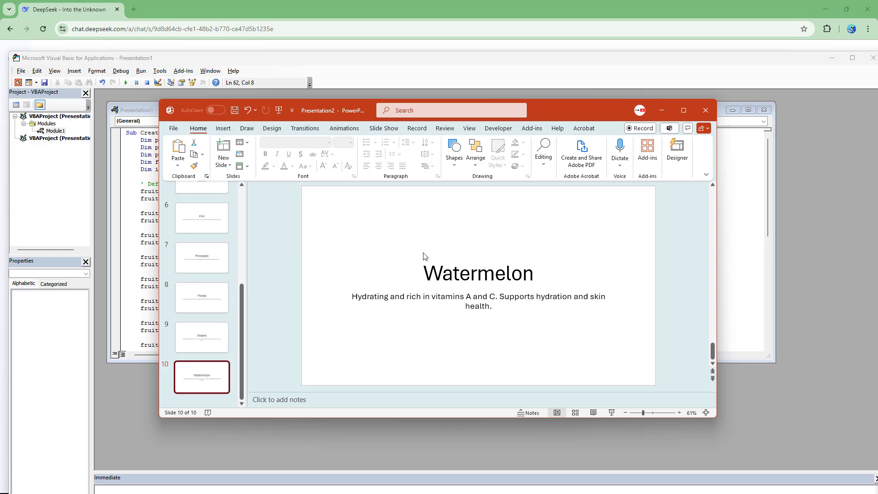